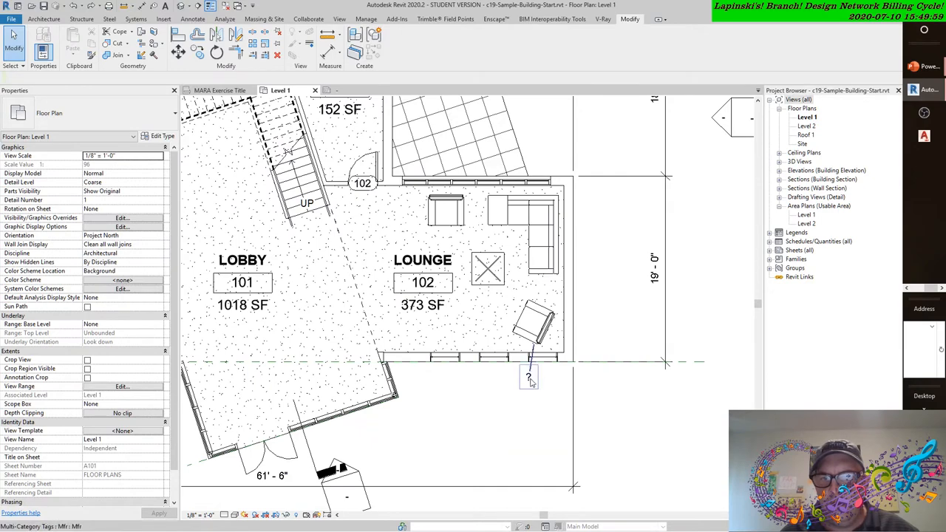
pyautogui.moveTo(529, 377)
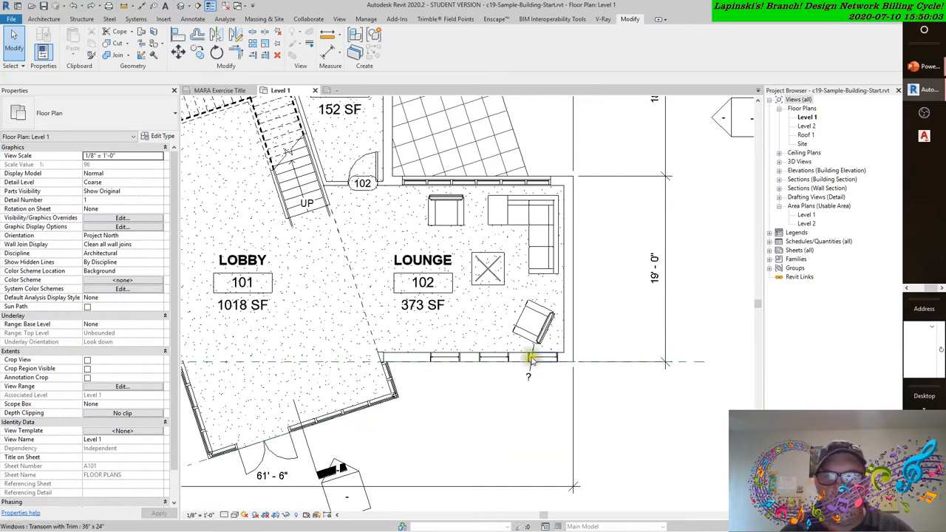
# - Select the Viper_Chair_963 lounge chair beside the Lounge window
pyautogui.click(536, 318)
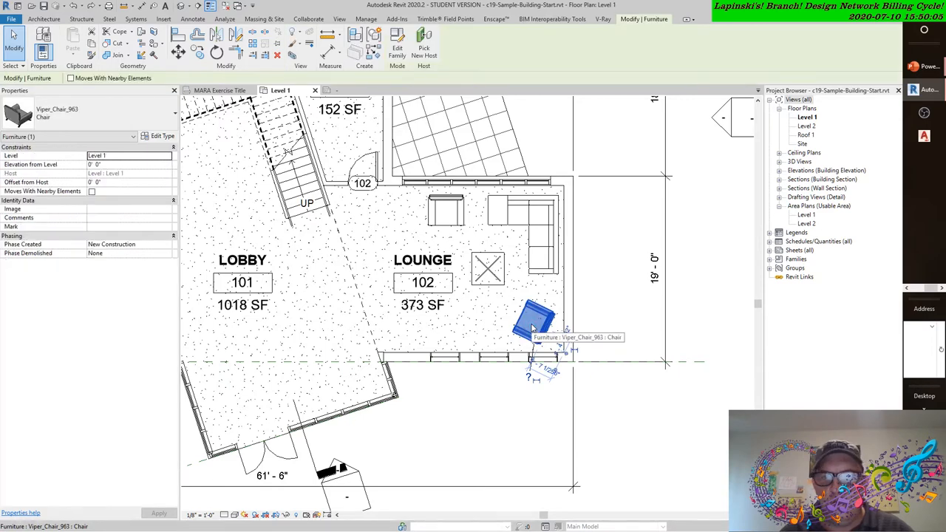
# - Open Edit Type for the Viper_Chair_963 chair's type properties
pyautogui.click(162, 136)
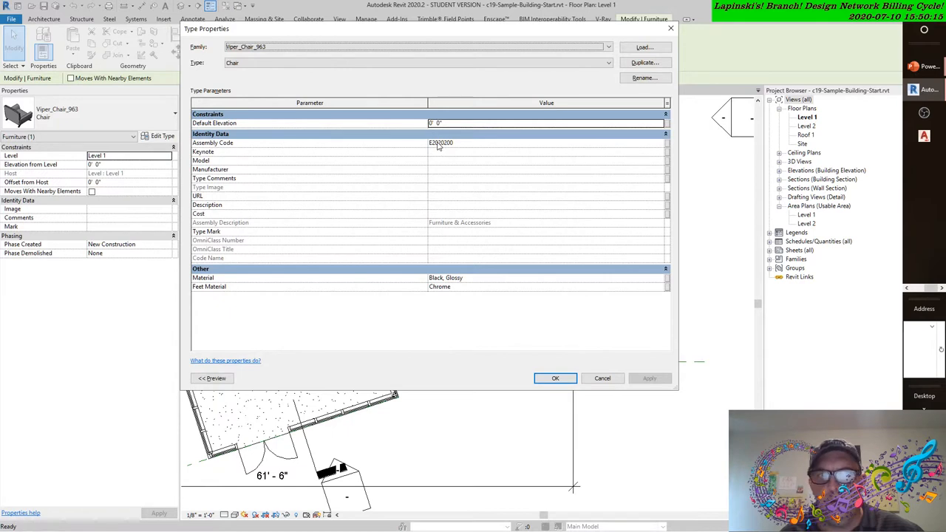
pyautogui.moveTo(238, 176)
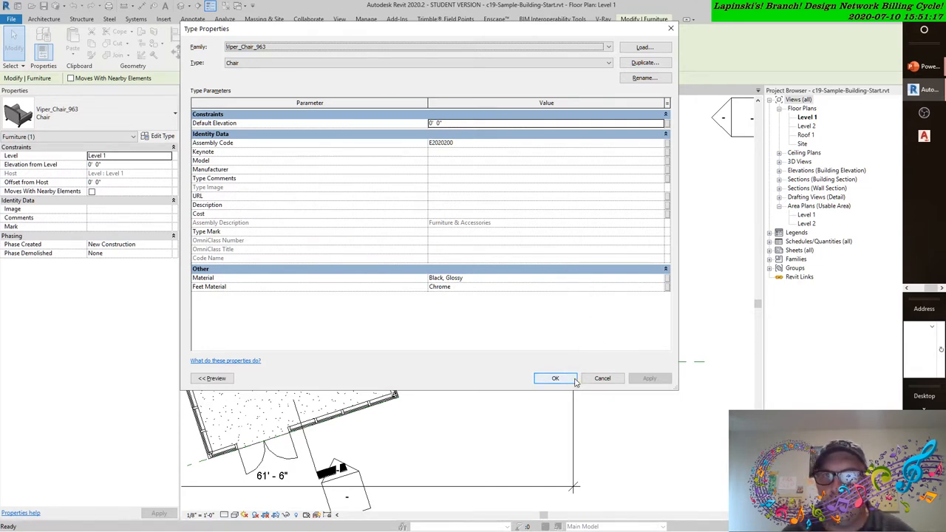
# - Close the chair's Type Properties dialog with OK, leaving all values unchanged
pyautogui.click(555, 378)
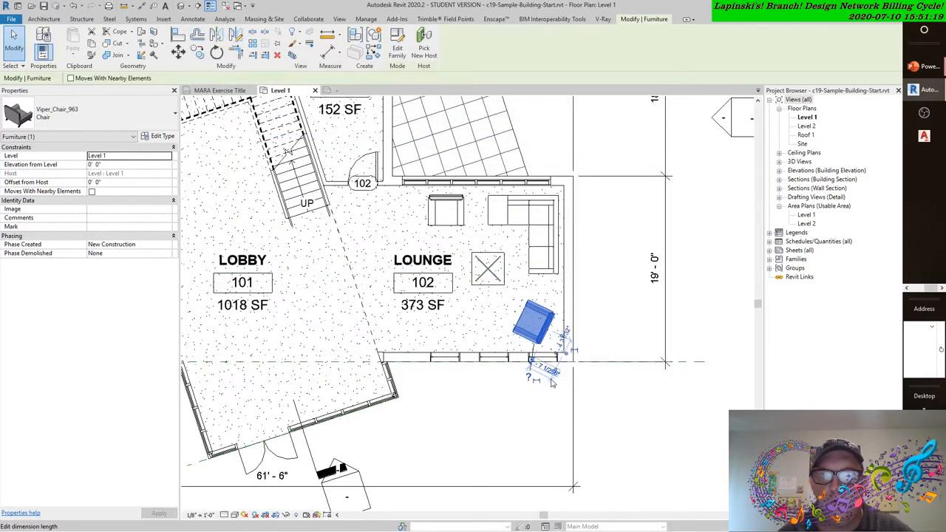
pyautogui.moveTo(551, 380)
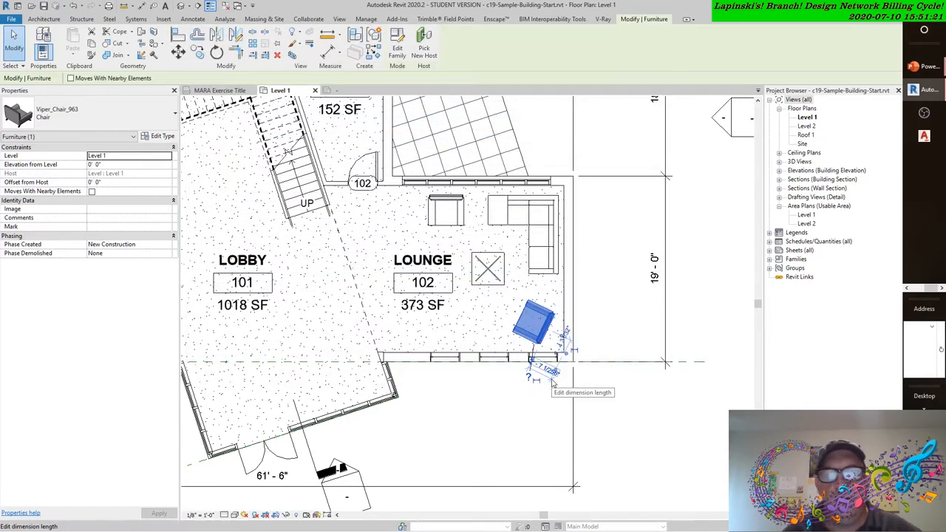
pyautogui.moveTo(648, 403)
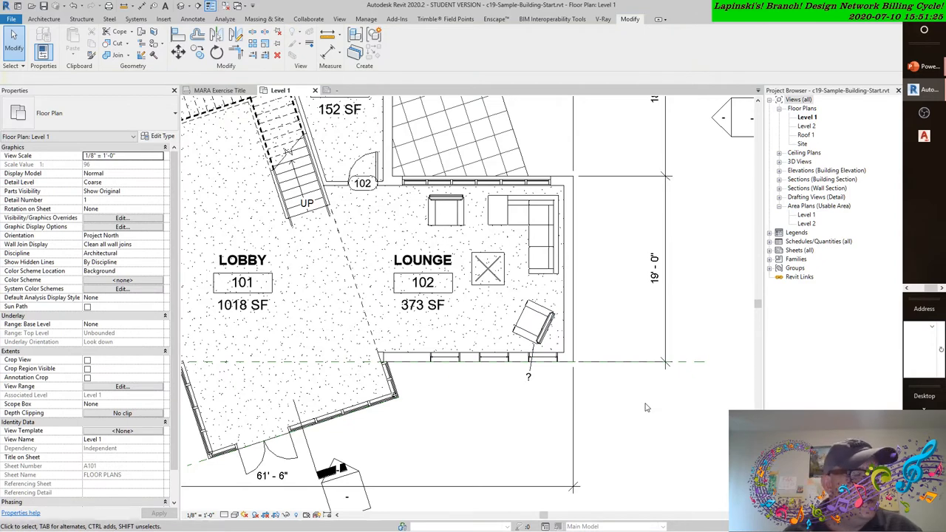
pyautogui.moveTo(586, 406)
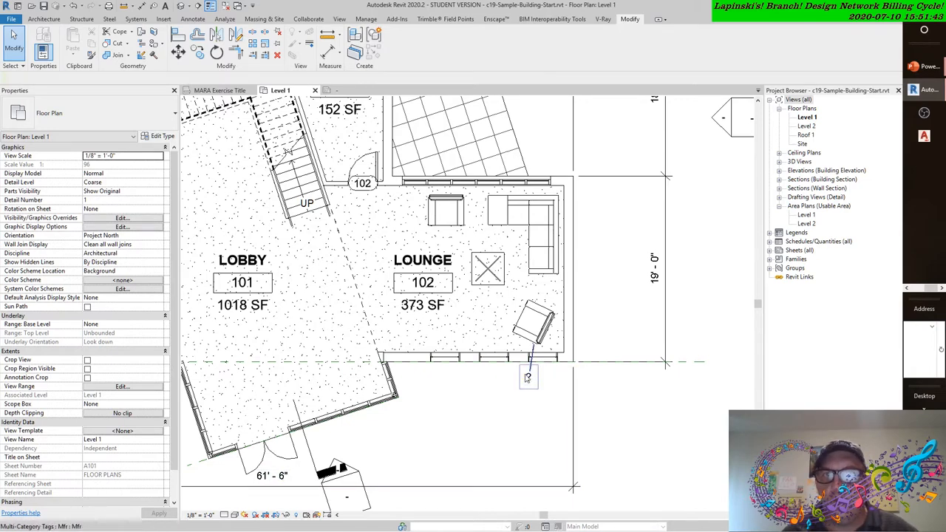
pyautogui.moveTo(528, 377)
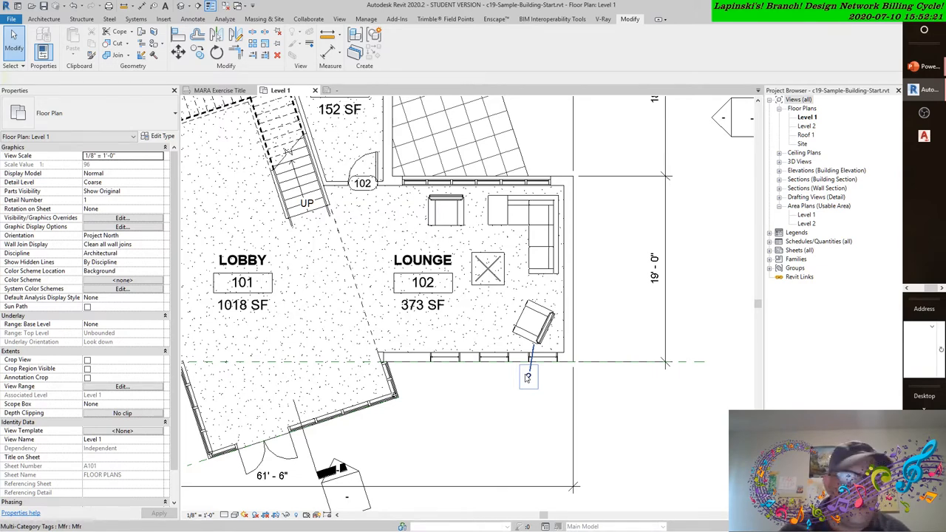
# - Select the Mfr multi-category tag under the chair and try editing its '?' label
pyautogui.click(528, 377)
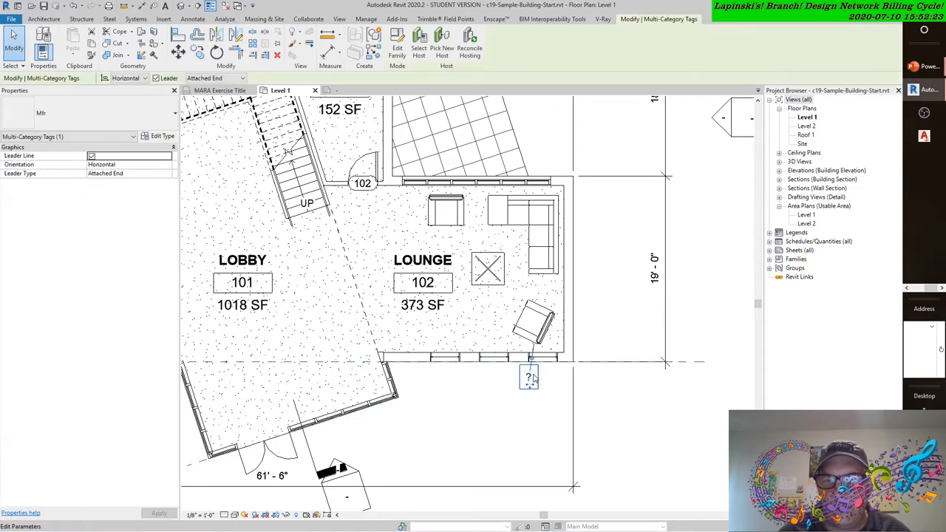
pyautogui.moveTo(529, 377)
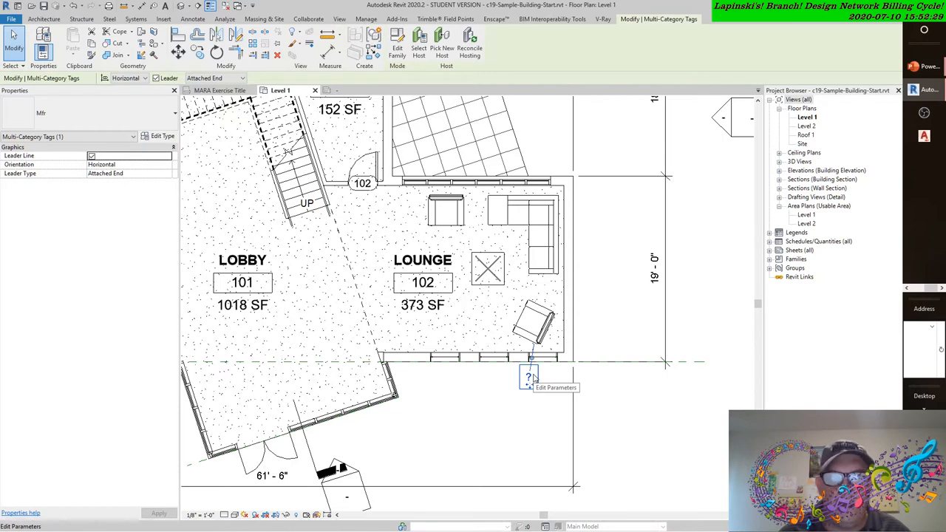
pyautogui.click(532, 325)
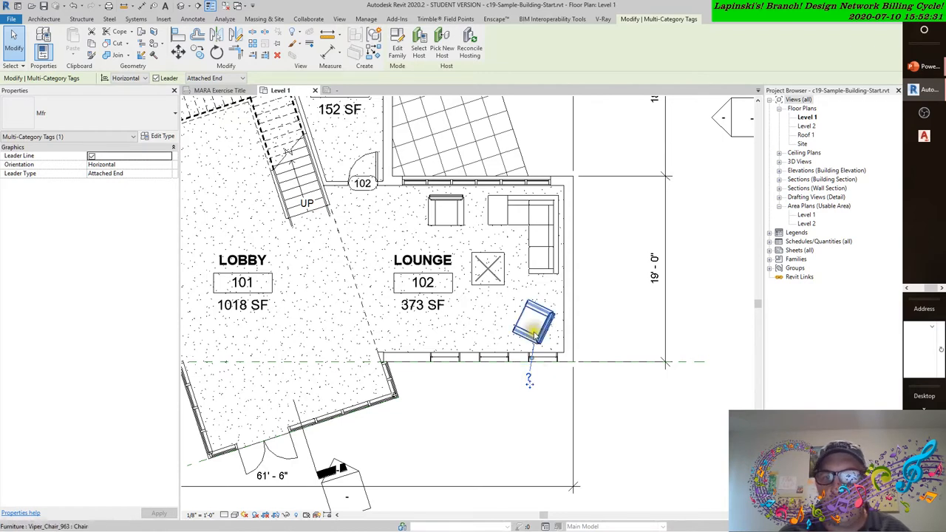
pyautogui.click(492, 396)
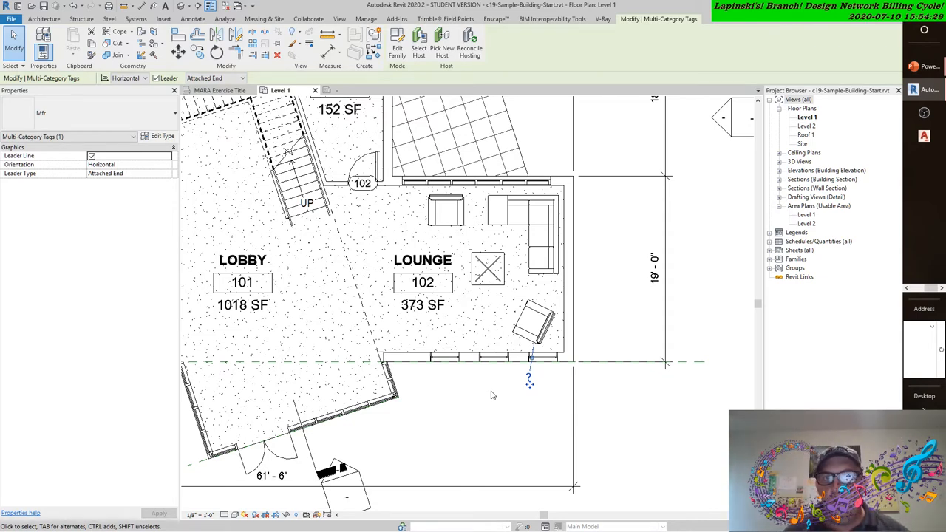
pyautogui.moveTo(488, 396)
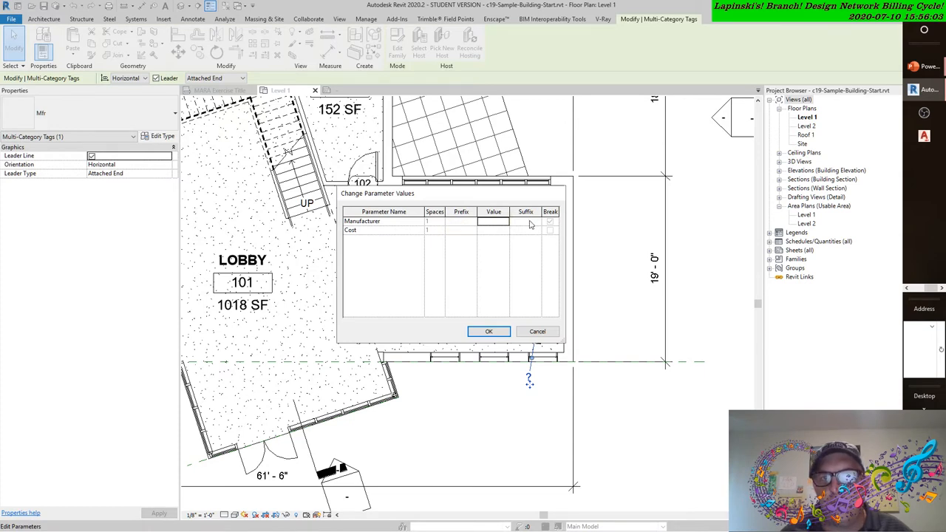
# - Set the chair's Manufacturer to DOLLAR GENERAL, accepting the shared type-parameter change
pyautogui.click(493, 230)
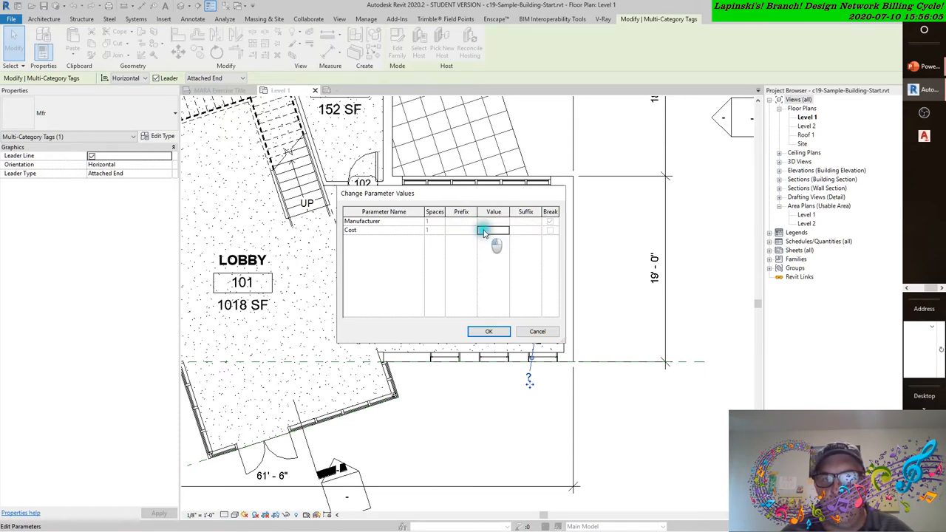
pyautogui.click(488, 230)
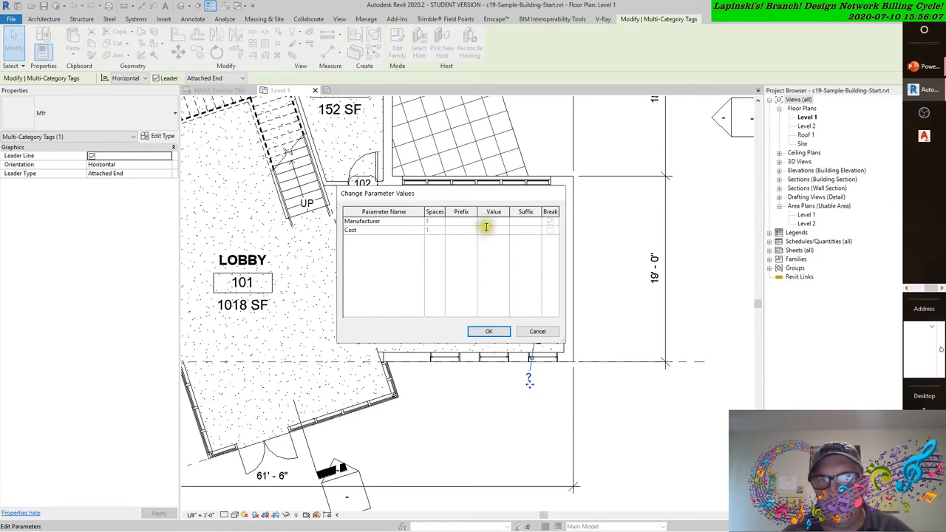
pyautogui.moveTo(487, 222)
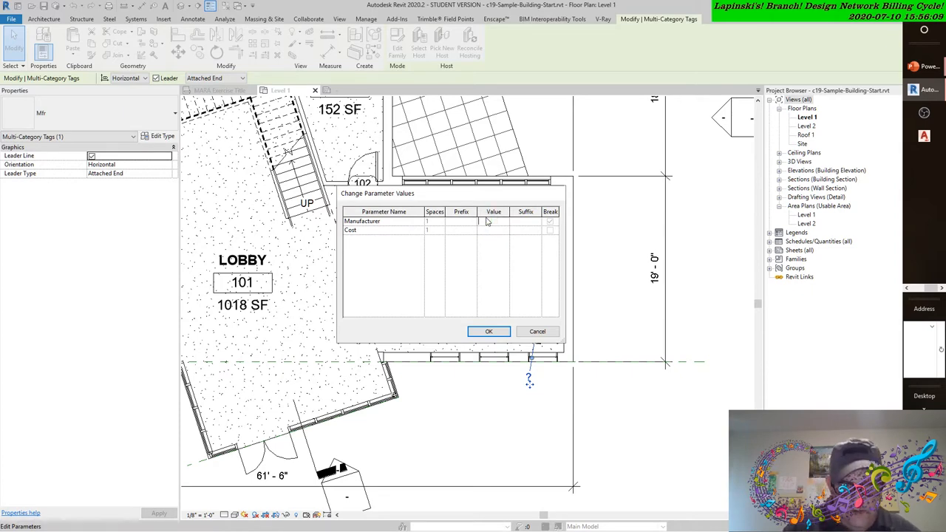
pyautogui.write('GE')
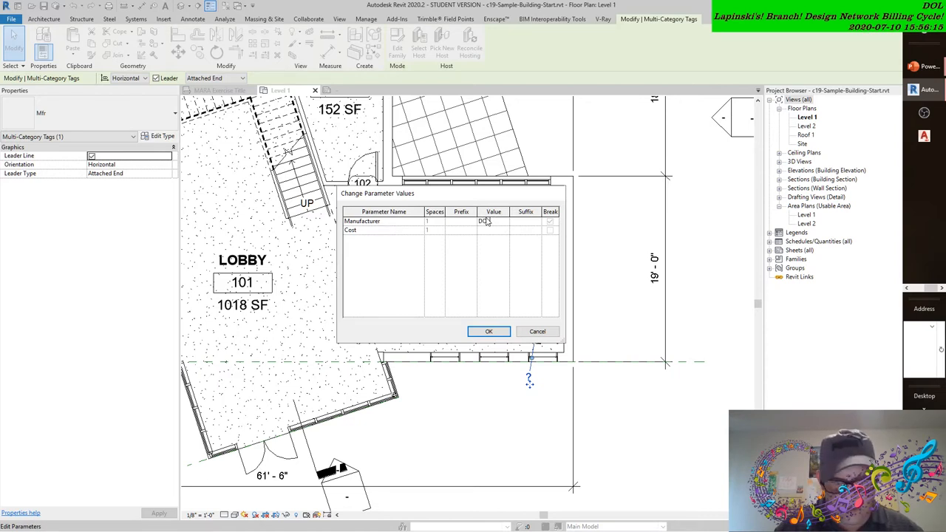
pyautogui.write('LA GENERAL')
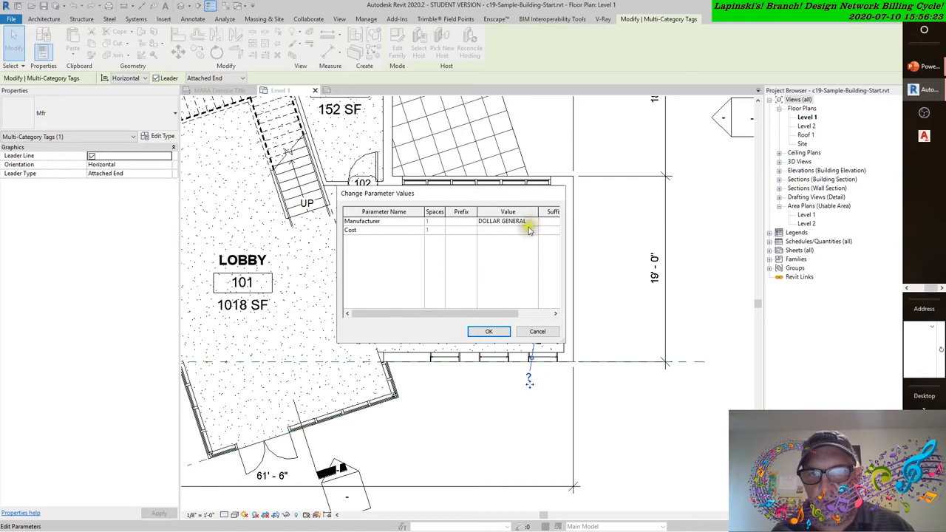
pyautogui.click(507, 221)
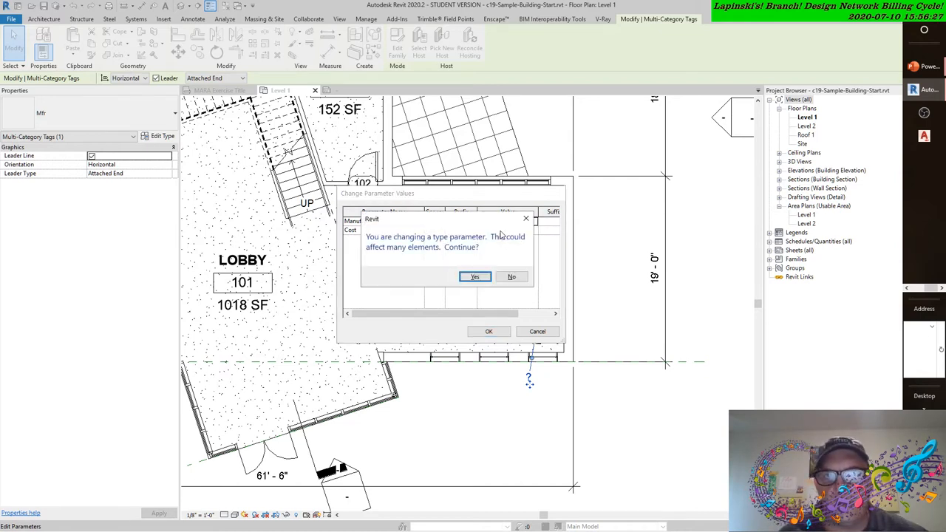
pyautogui.moveTo(501, 253)
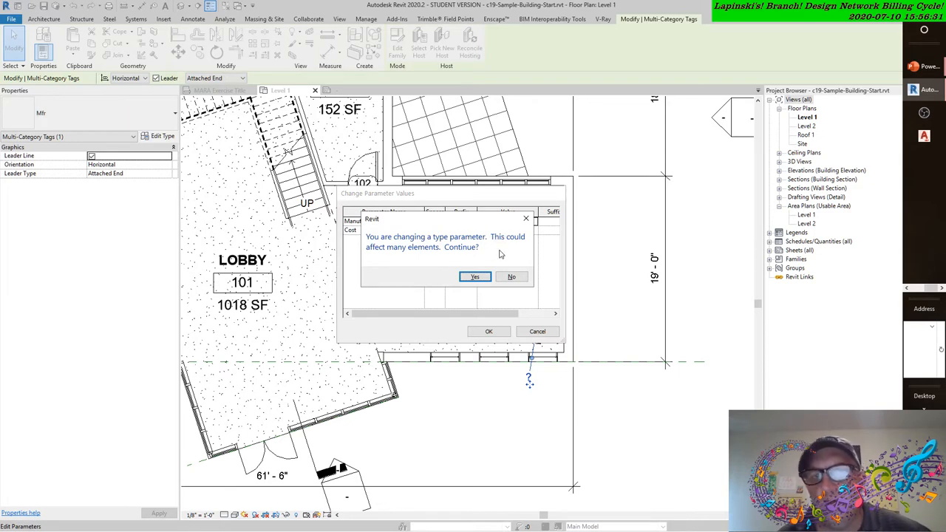
pyautogui.click(475, 277)
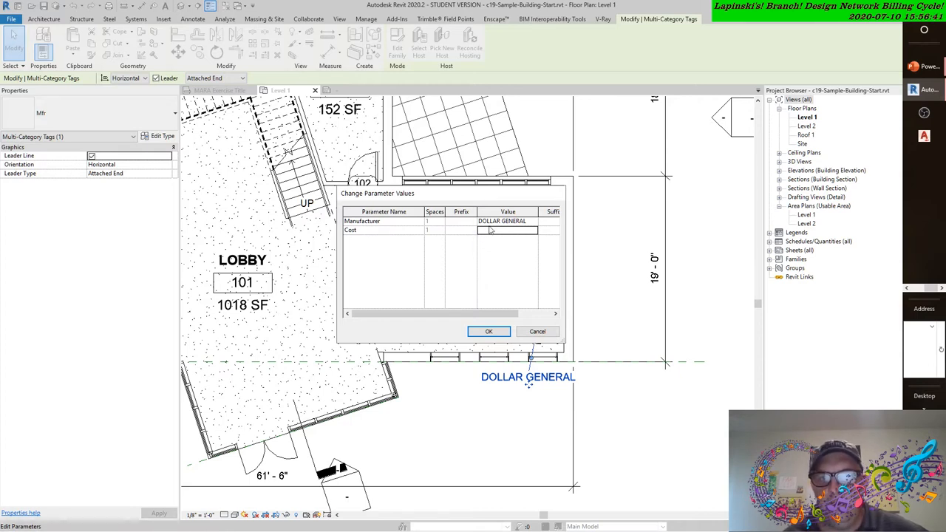
# - Enter a Cost of 19.99 and apply the new parameter values
pyautogui.click(508, 230)
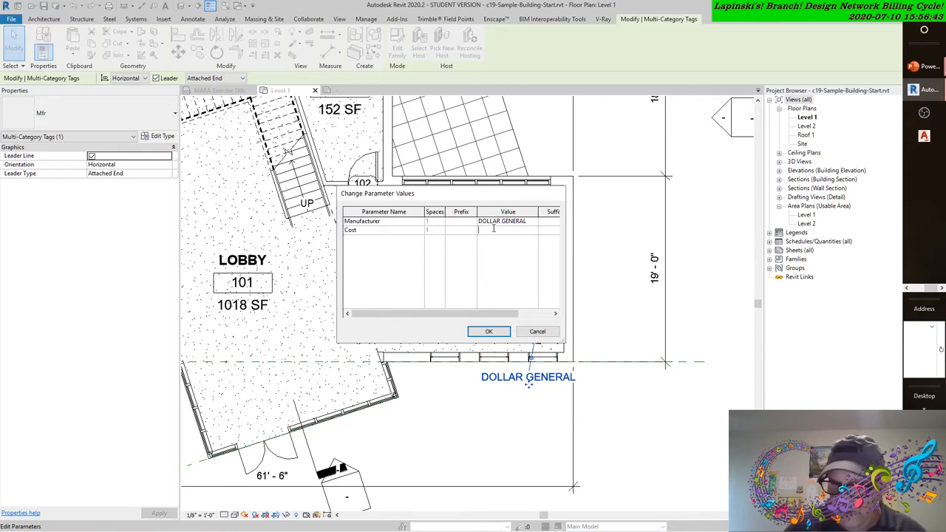
pyautogui.write('19.99')
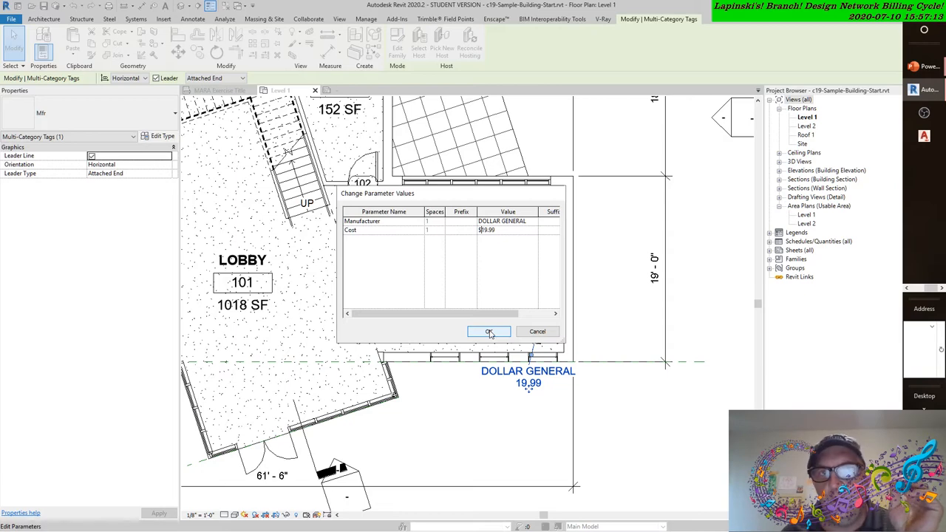
pyautogui.click(488, 331)
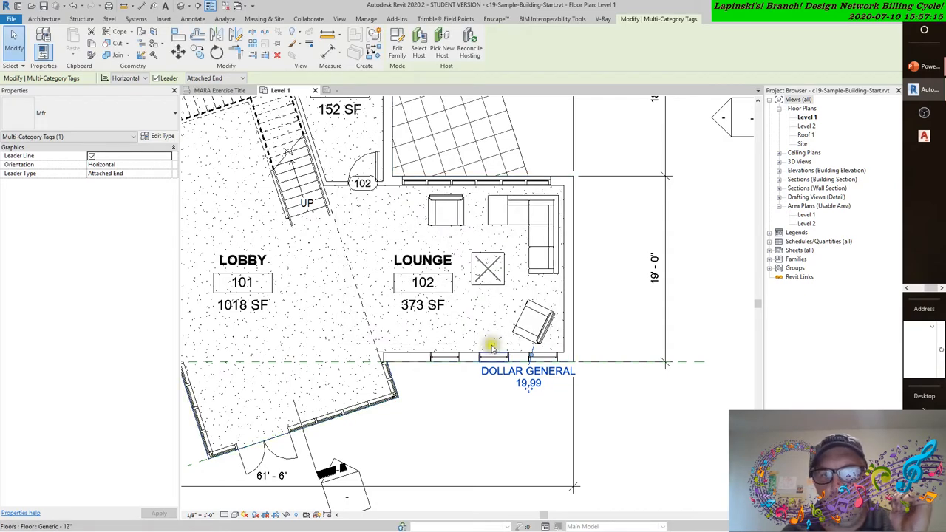
# - Clear the selection, then select the chair tag and edit its Mfr family
pyautogui.click(528, 377)
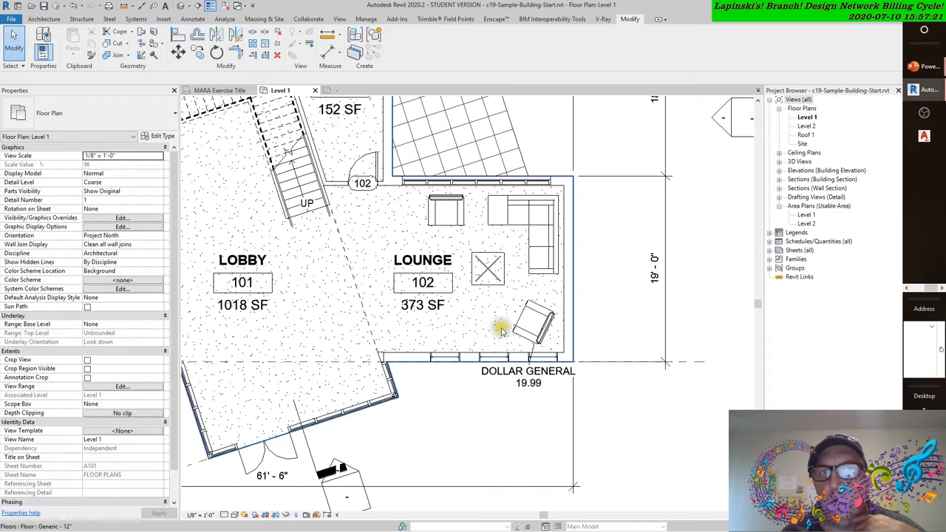
pyautogui.click(527, 377)
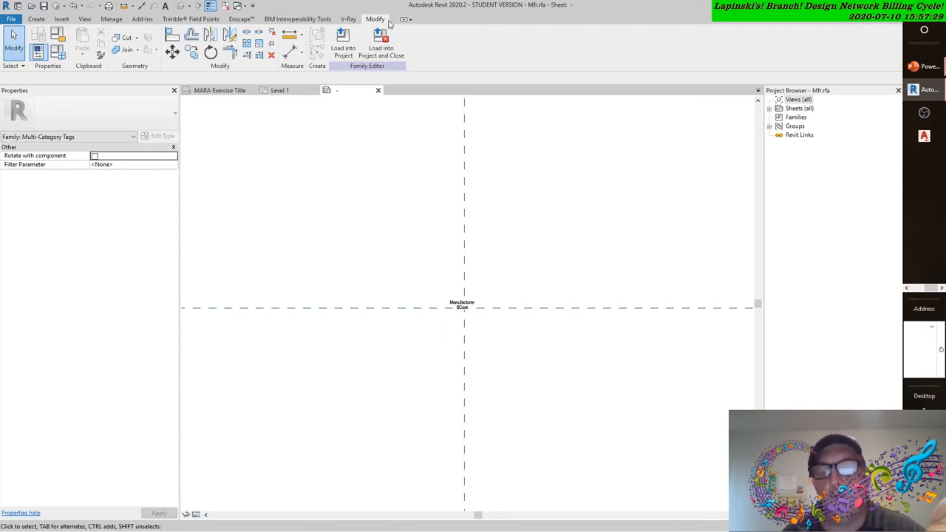
pyautogui.moveTo(406, 19)
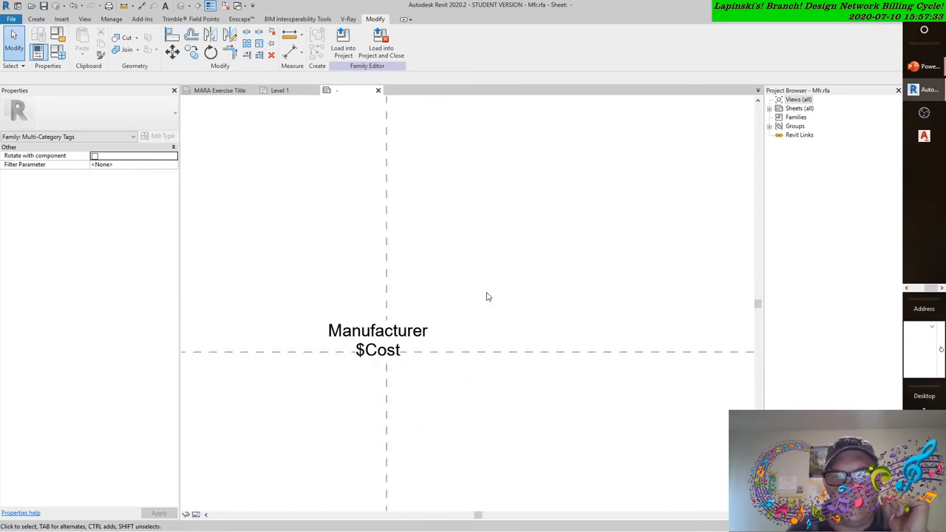
# - Select the Manufacturer and $Cost label and open its Edit Label dialog
pyautogui.click(377, 340)
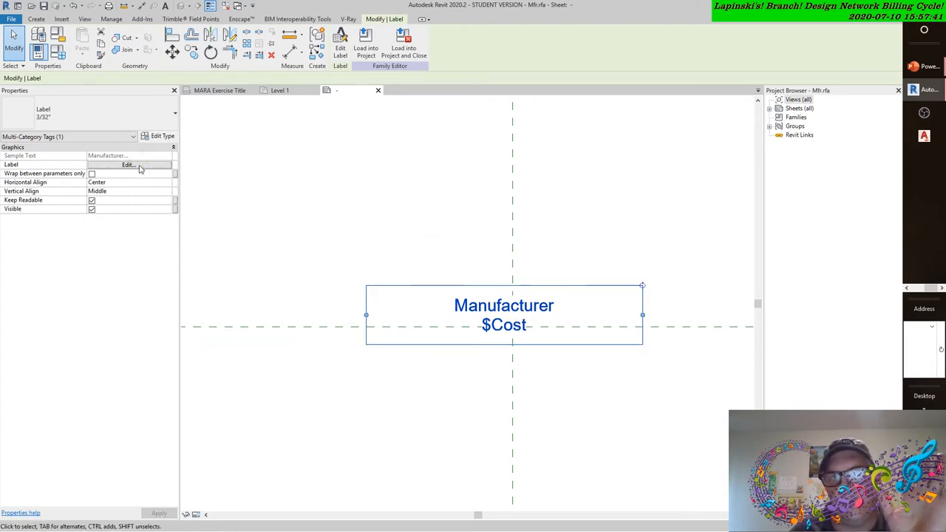
pyautogui.moveTo(454, 519)
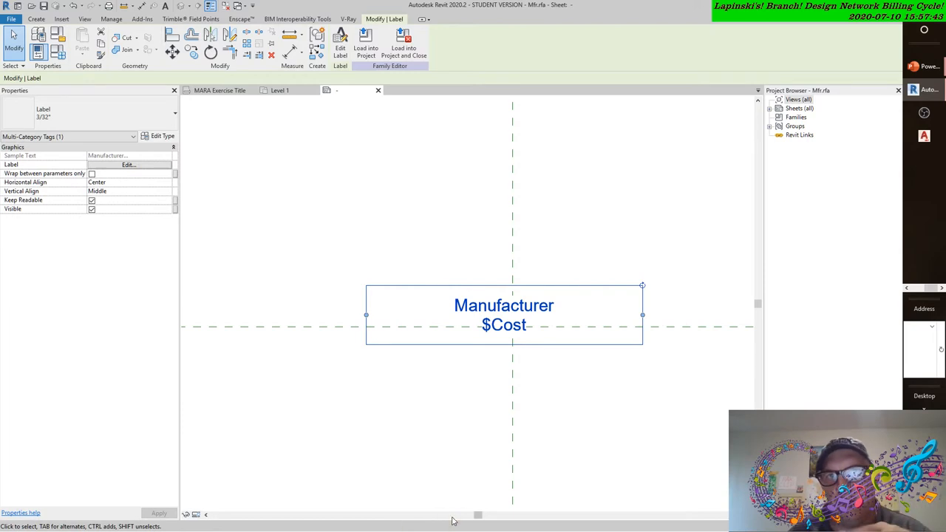
pyautogui.moveTo(391, 261)
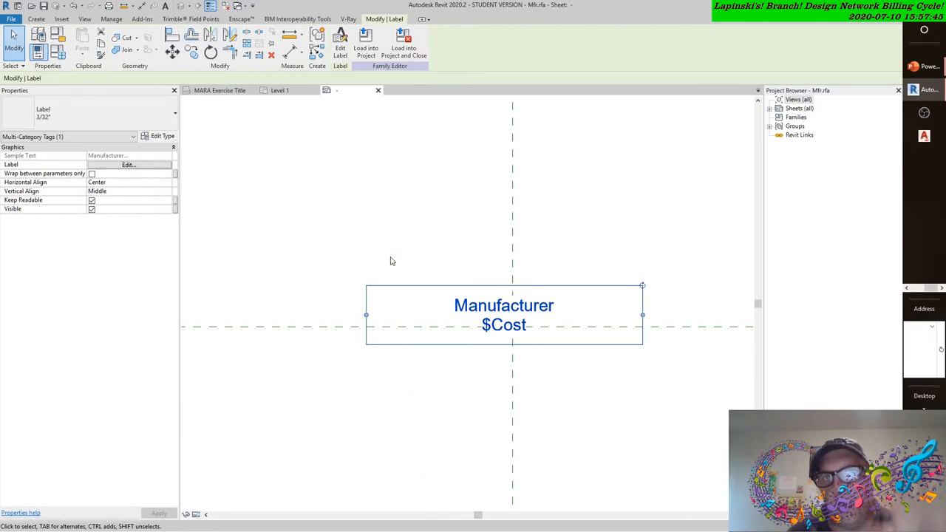
pyautogui.click(129, 164)
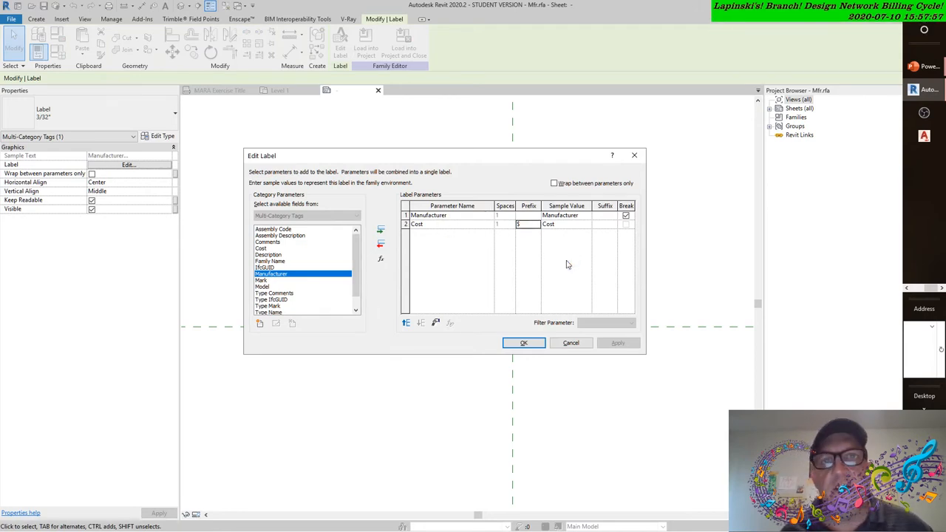
pyautogui.moveTo(546, 261)
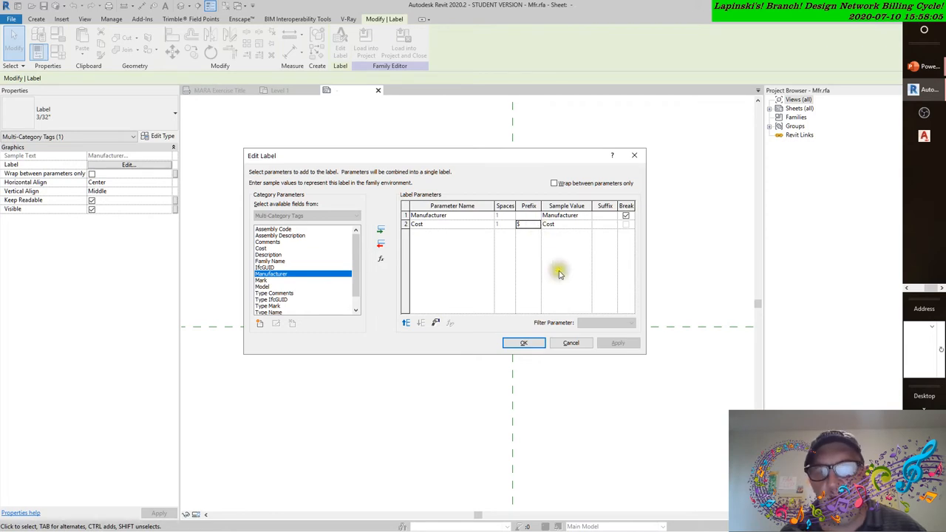
pyautogui.moveTo(562, 285)
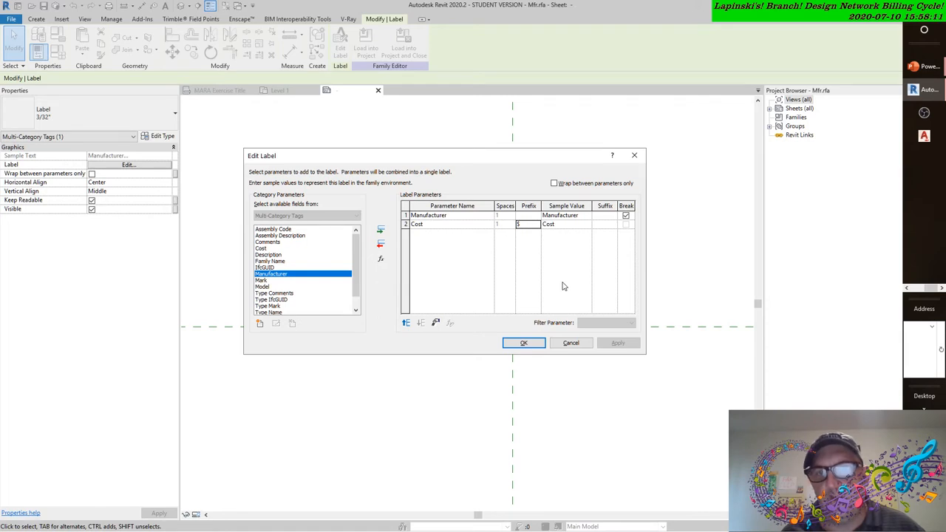
pyautogui.moveTo(569, 274)
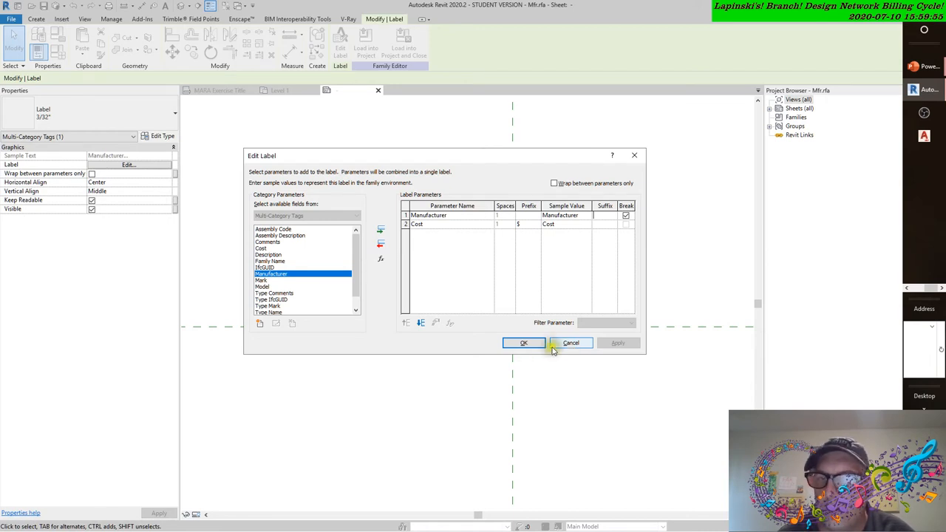
pyautogui.click(523, 342)
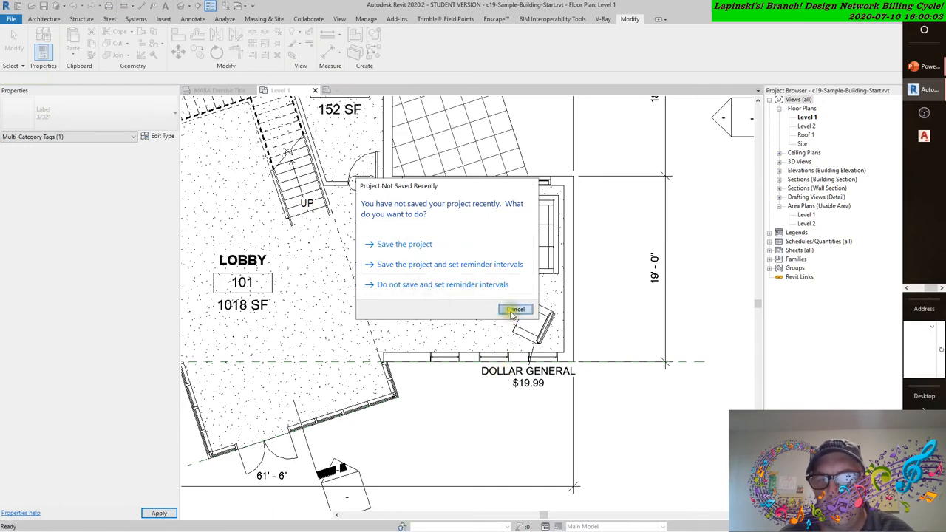
# - Cancel the Project Not Saved Recently reminder
pyautogui.click(516, 309)
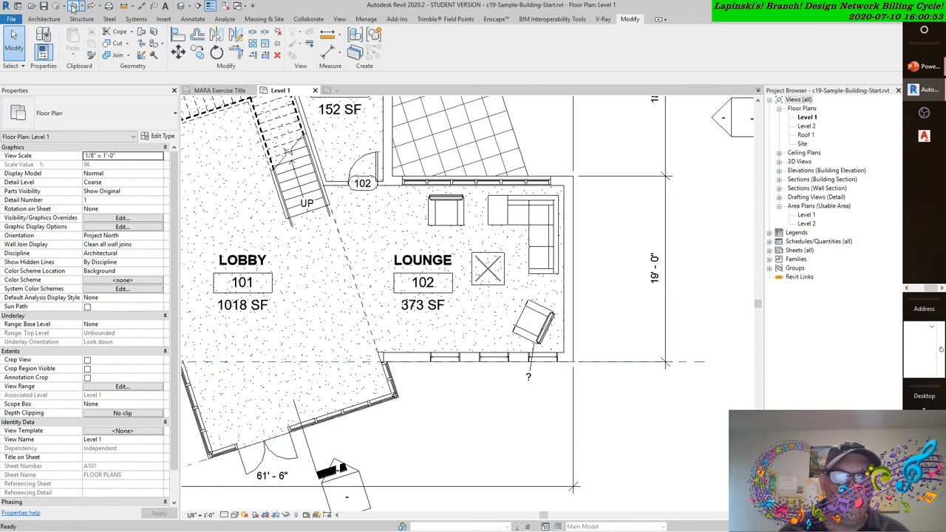
# - Close the Mfr.rfa tag family, discarding its changes
pyautogui.click(528, 377)
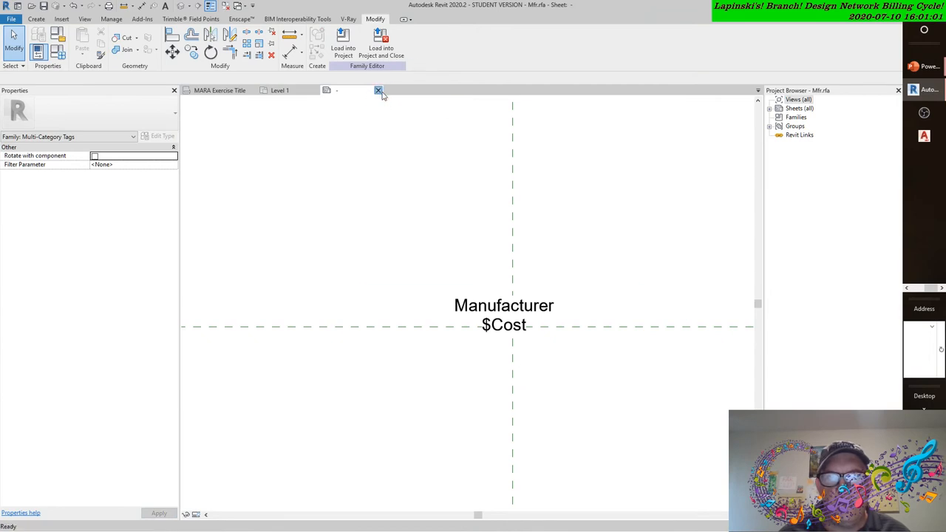
pyautogui.click(378, 90)
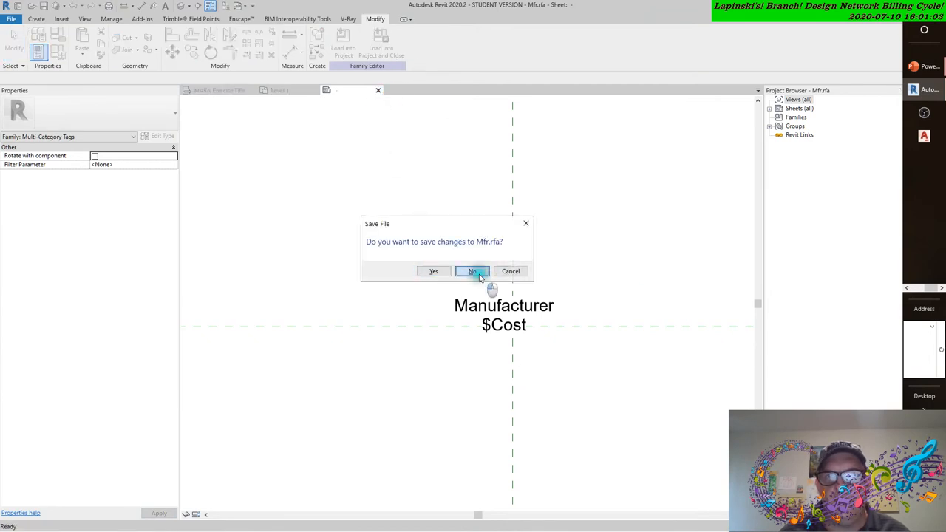
pyautogui.click(473, 271)
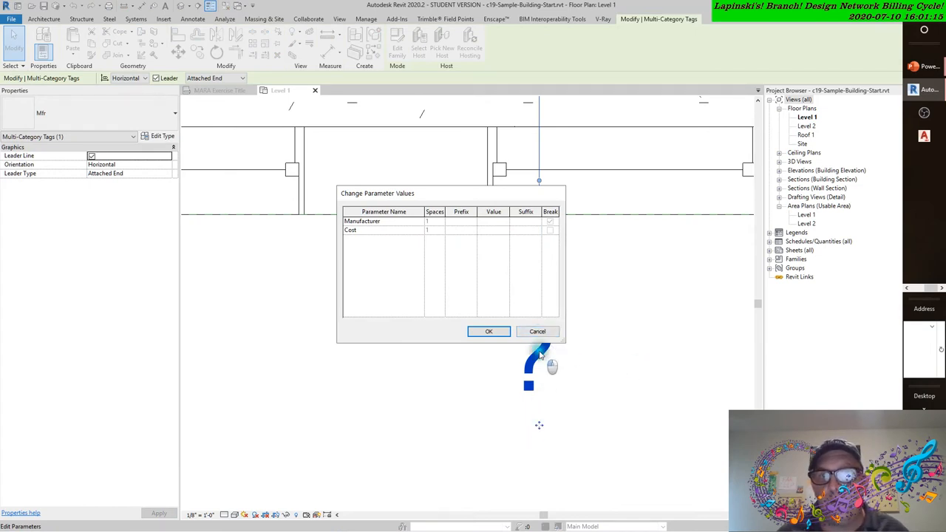
pyautogui.moveTo(523, 247)
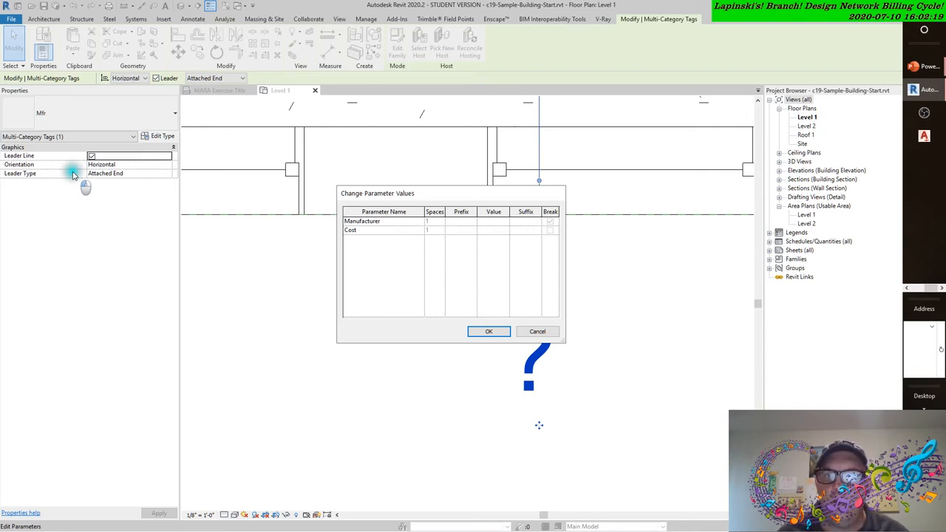
pyautogui.moveTo(473, 301)
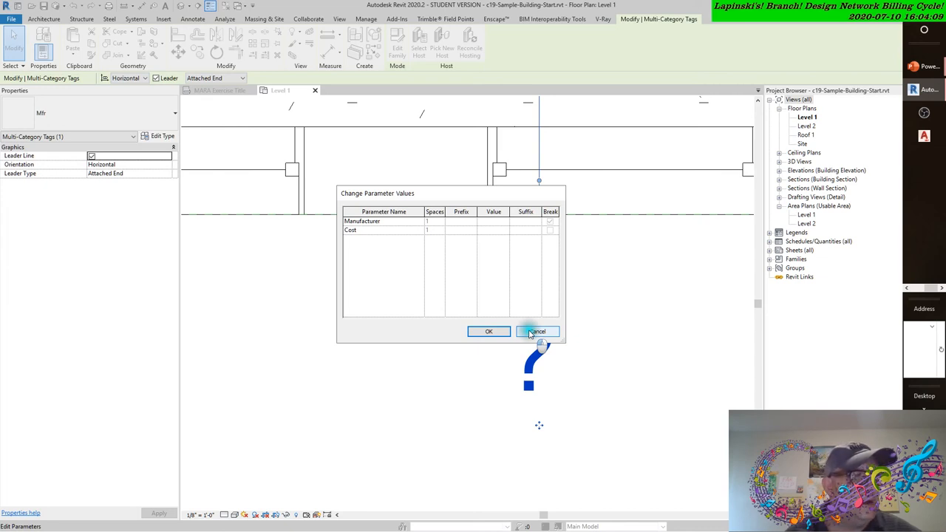
# - In the chair's type properties, enter Manufacturer 'HUFFMAN KOOS' and Cost 8000, then apply
pyautogui.click(536, 331)
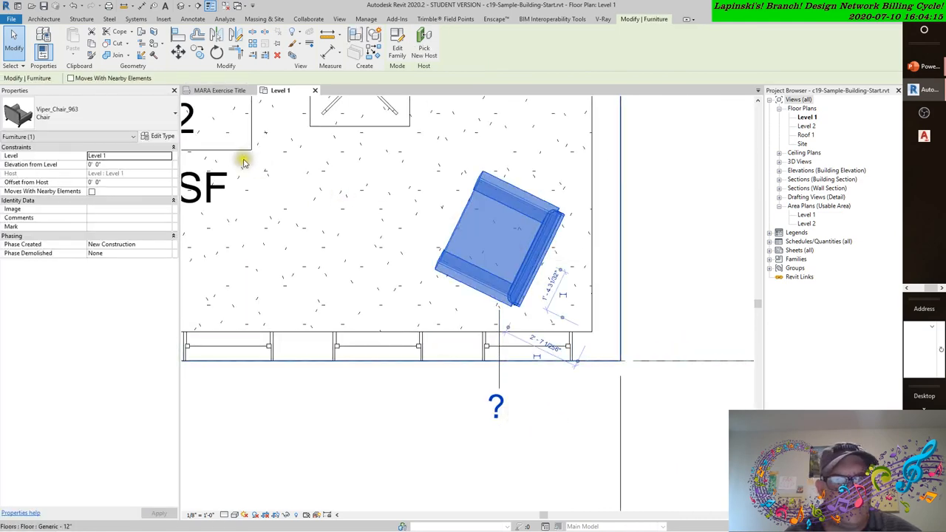
pyautogui.click(162, 135)
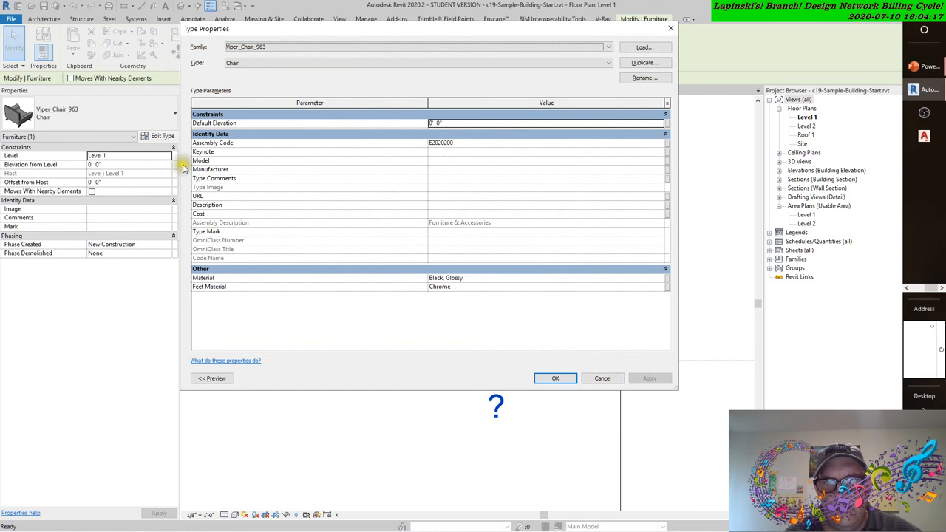
pyautogui.moveTo(425, 177)
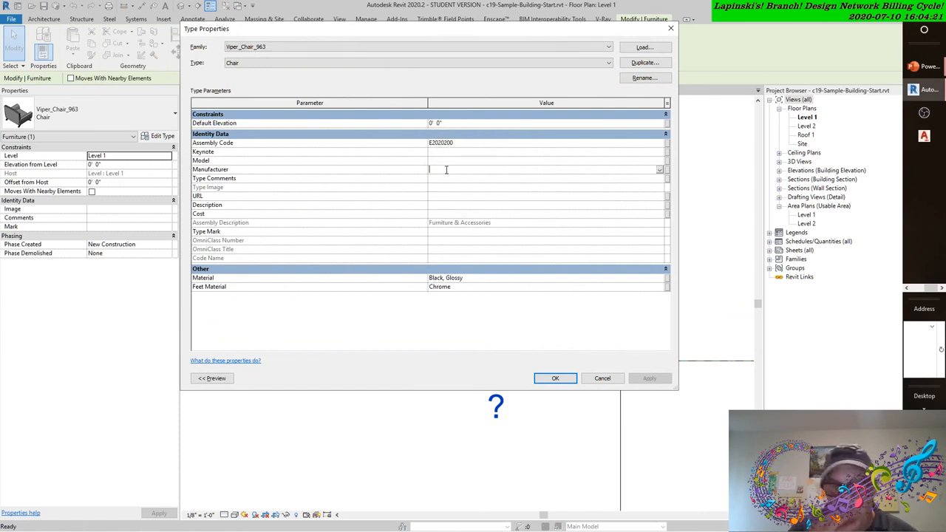
pyautogui.write('HUFFMAN KOOS')
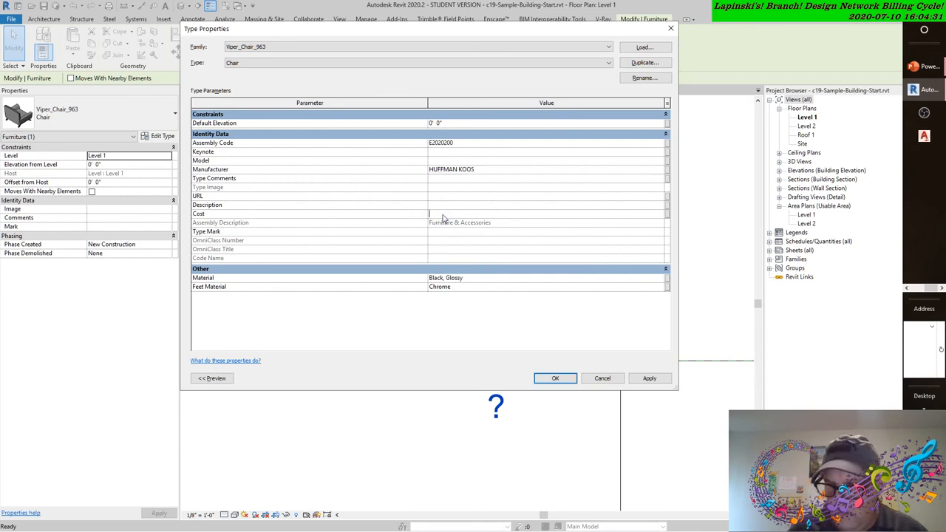
pyautogui.write('8')
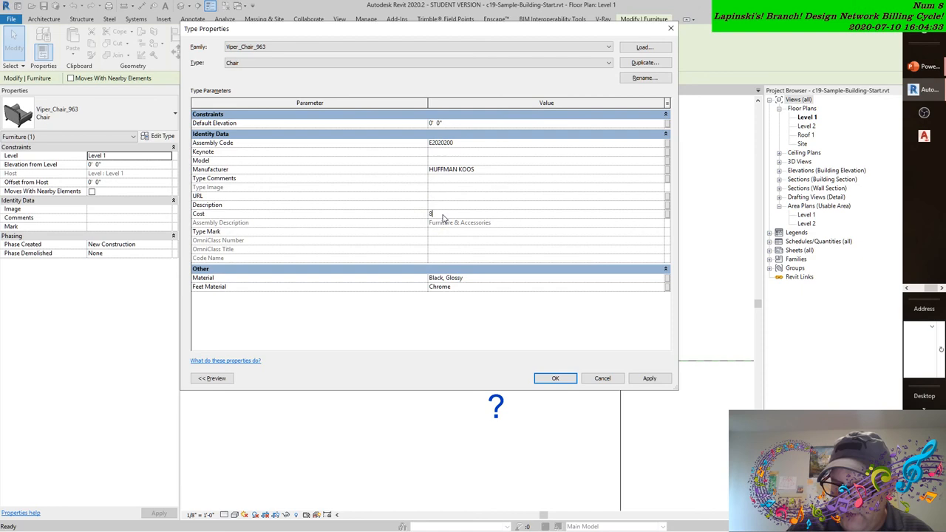
pyautogui.write('000')
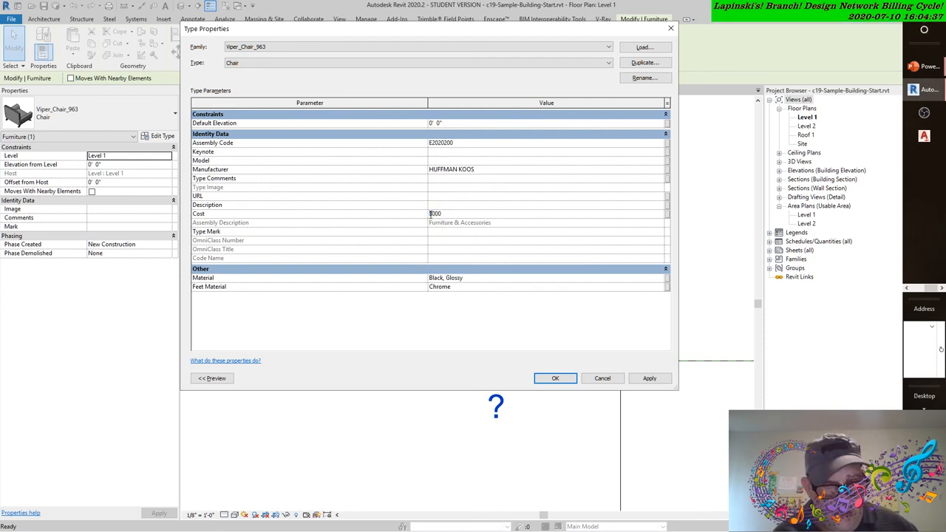
pyautogui.write('8000')
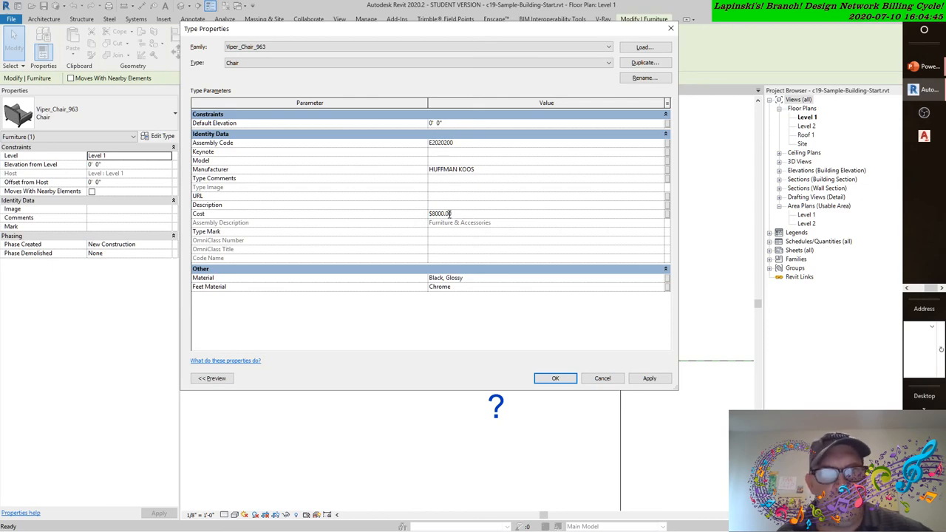
pyautogui.click(649, 379)
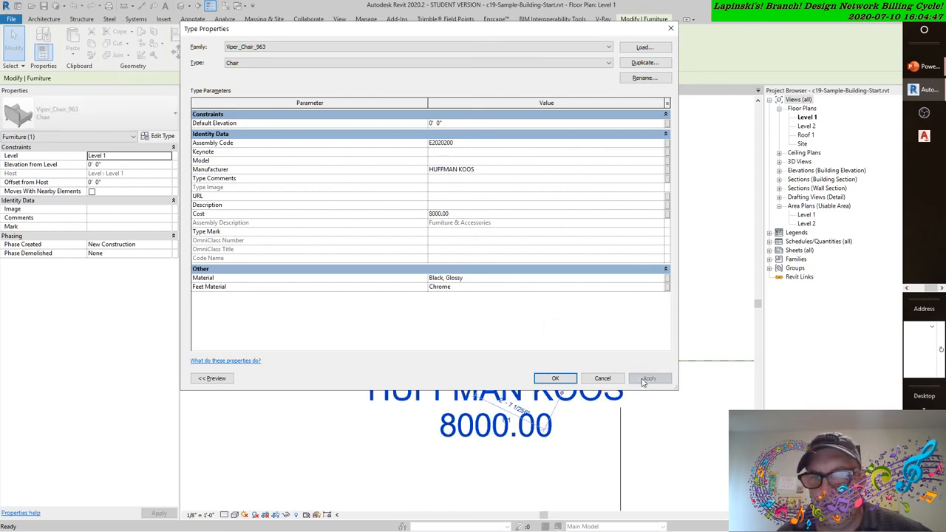
pyautogui.click(555, 377)
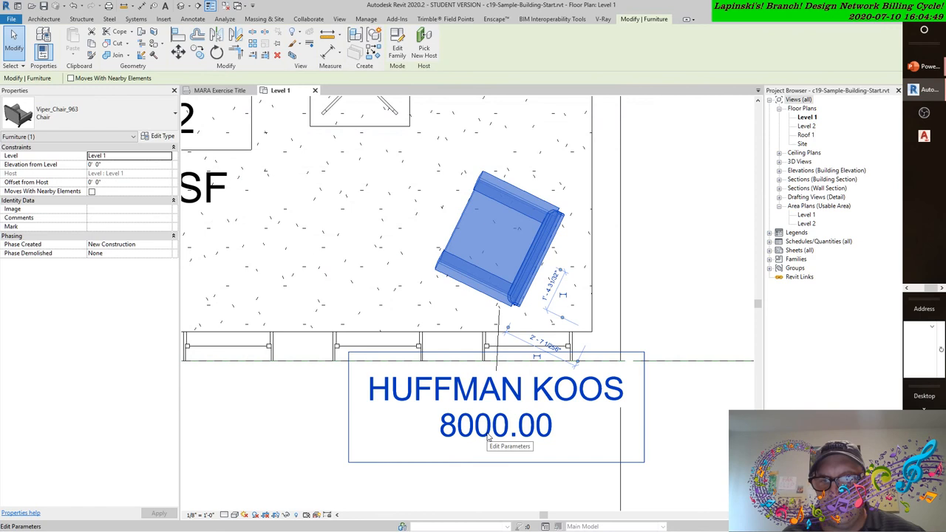